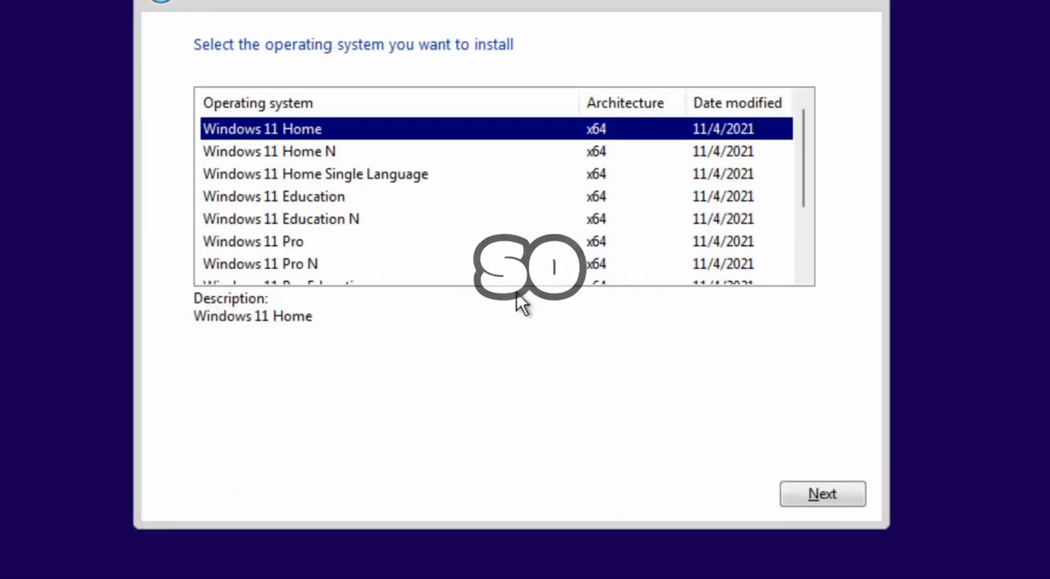
Step: From a command prompt over Windows Setup, run regedit to launch Registry Editor
left_click(822, 493)
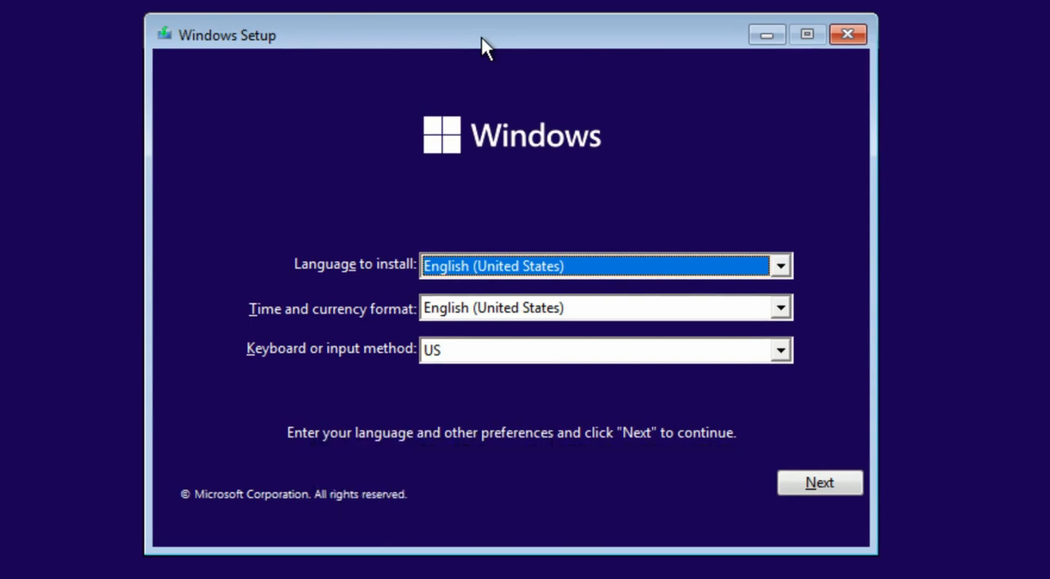
mouse_move(483, 113)
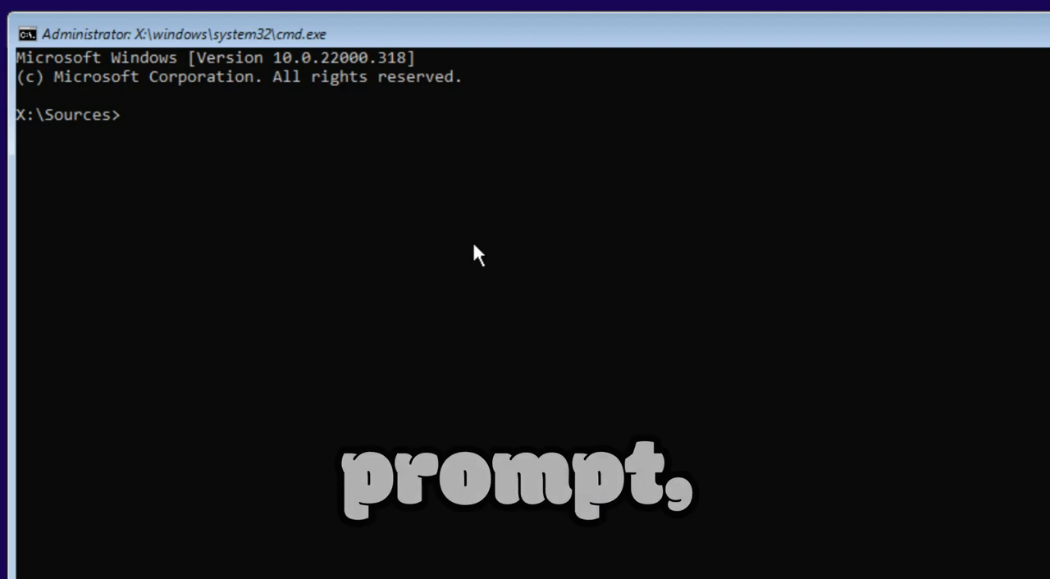
type("regedi")
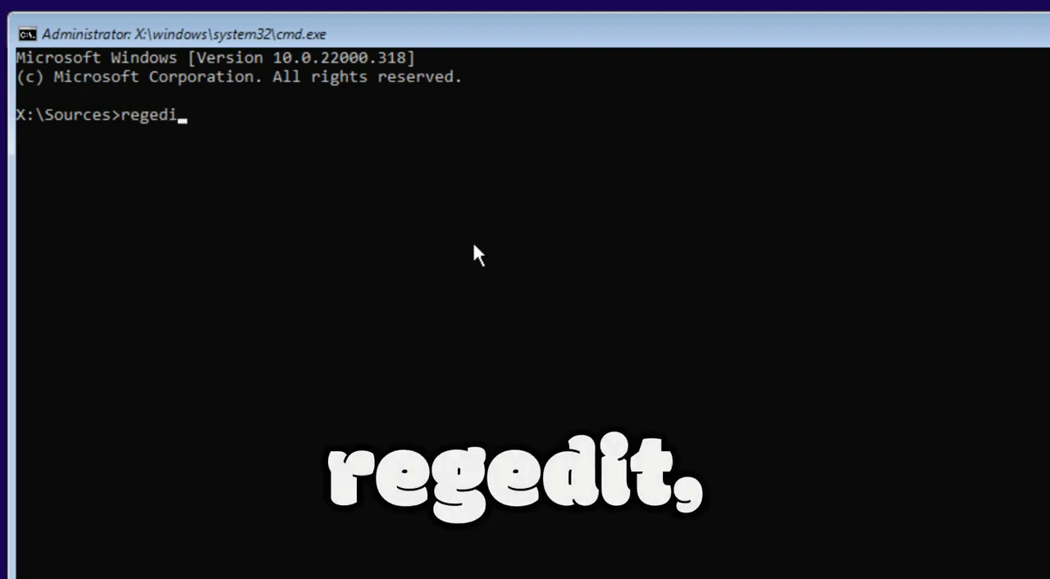
key("enter")
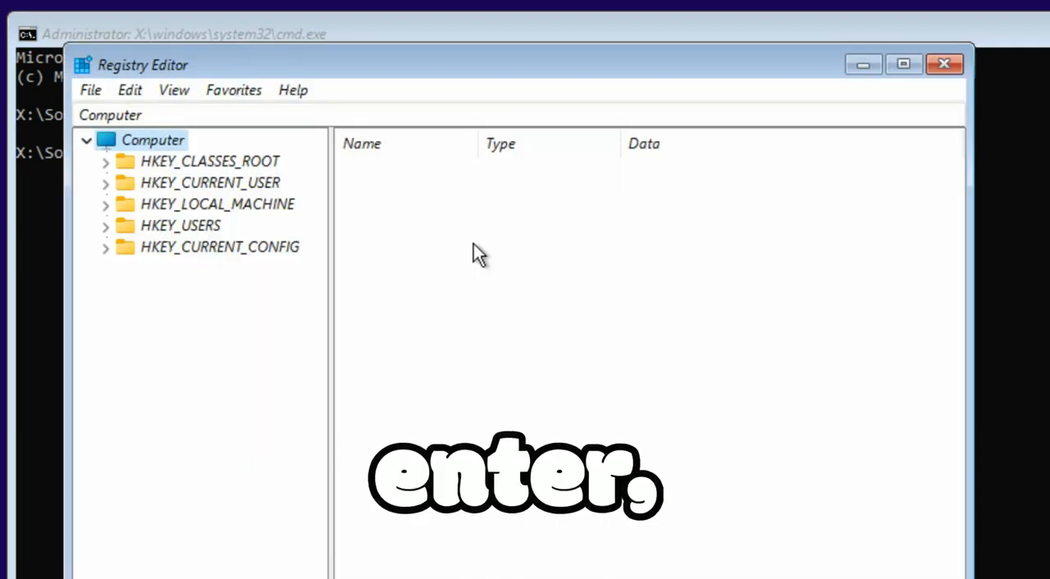
Step: Navigate the registry tree to HKEY_LOCAL_MACHINE\SYSTEM\Setup to show CmdLine and SetupType
left_click(217, 204)
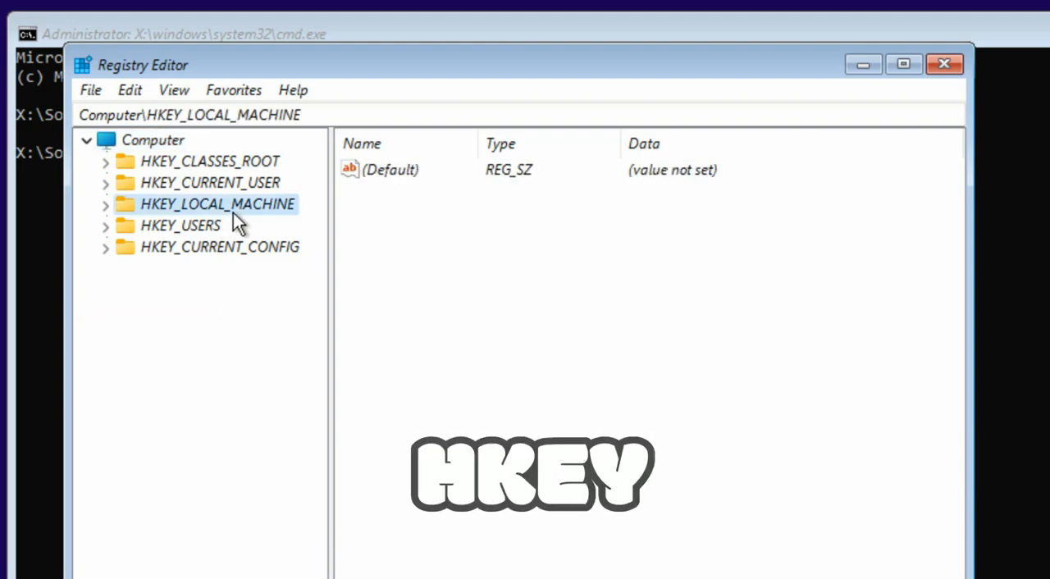
left_click(105, 203)
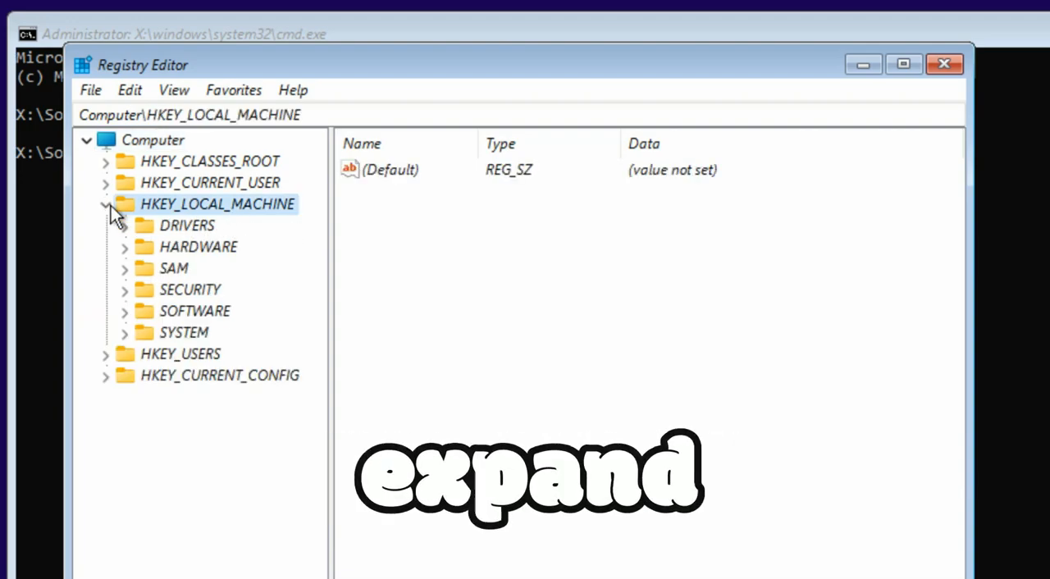
left_click(121, 332)
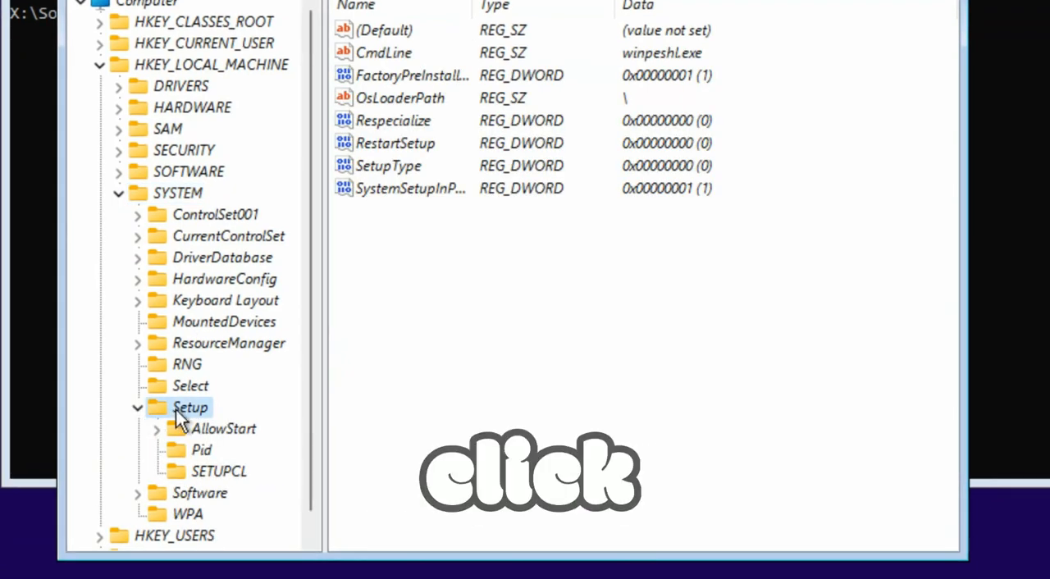
Step: Add a new subkey named LabConfig under the Setup key
right_click(189, 407)
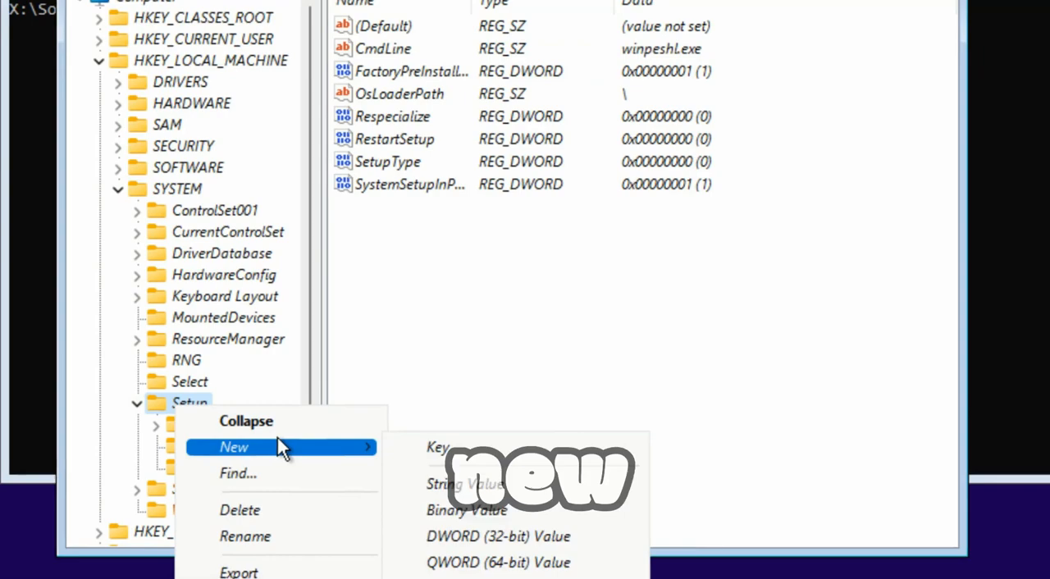
left_click(438, 447)
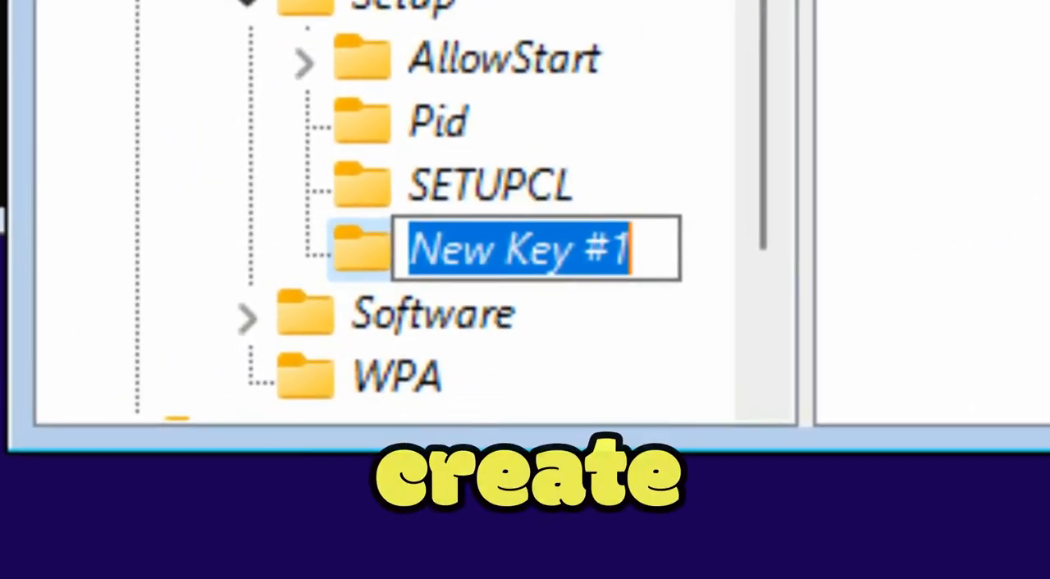
type("LabConfig")
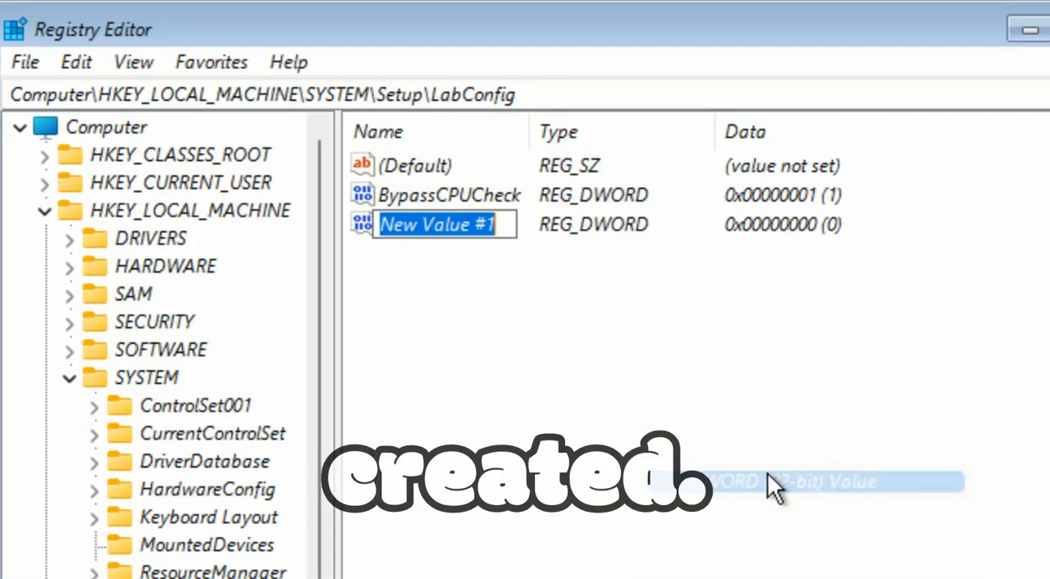
Step: Set BypassRAMCheck and BypassTPMCheck to 1, then close Registry Editor and the command prompt
type("BypassRAMCheck")
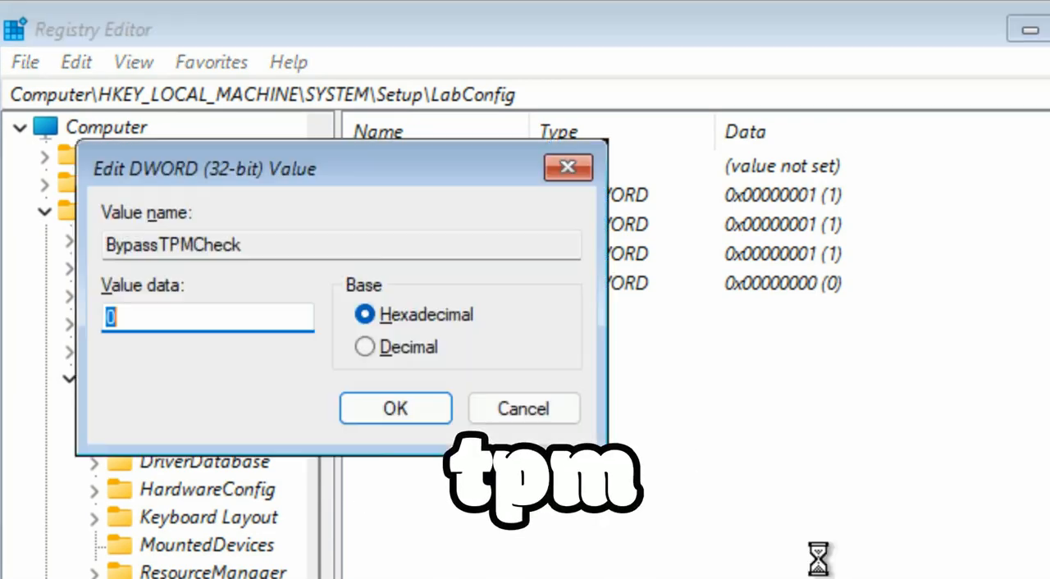
left_click(395, 409)
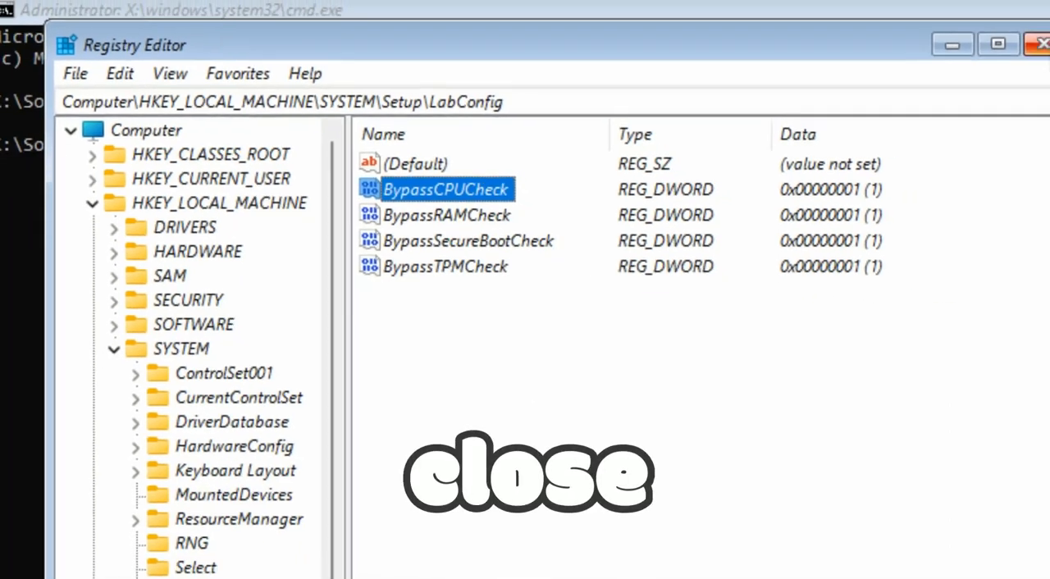
left_click(1043, 44)
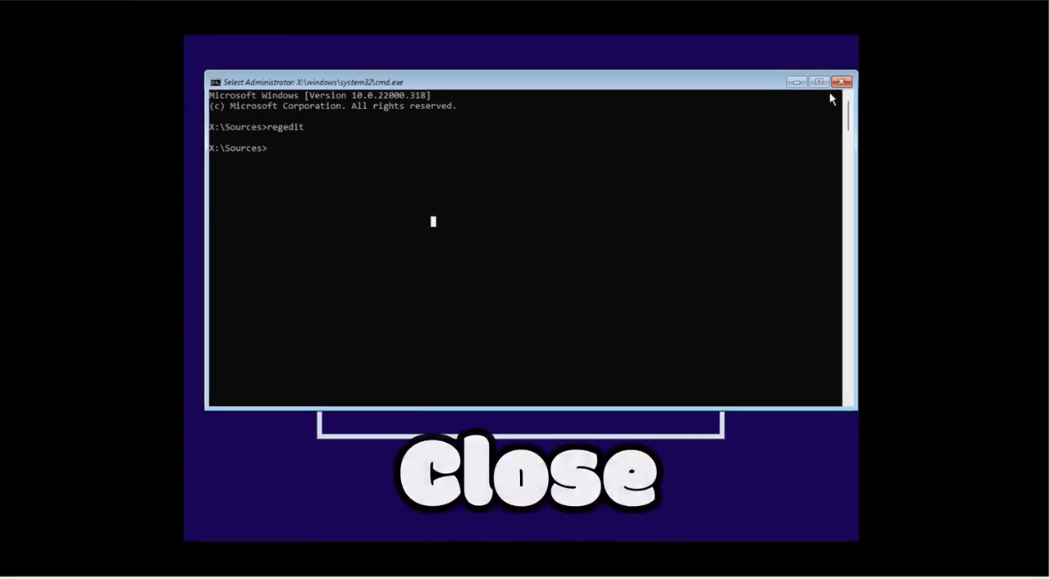
left_click(842, 81)
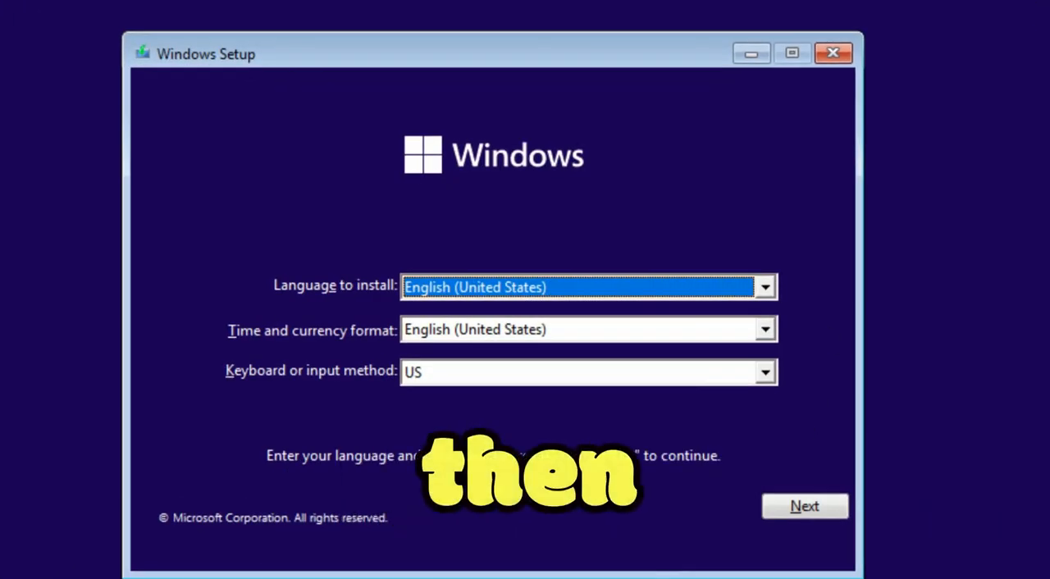
Step: Accept language settings, choose Install now, and continue without a product key
left_click(804, 505)
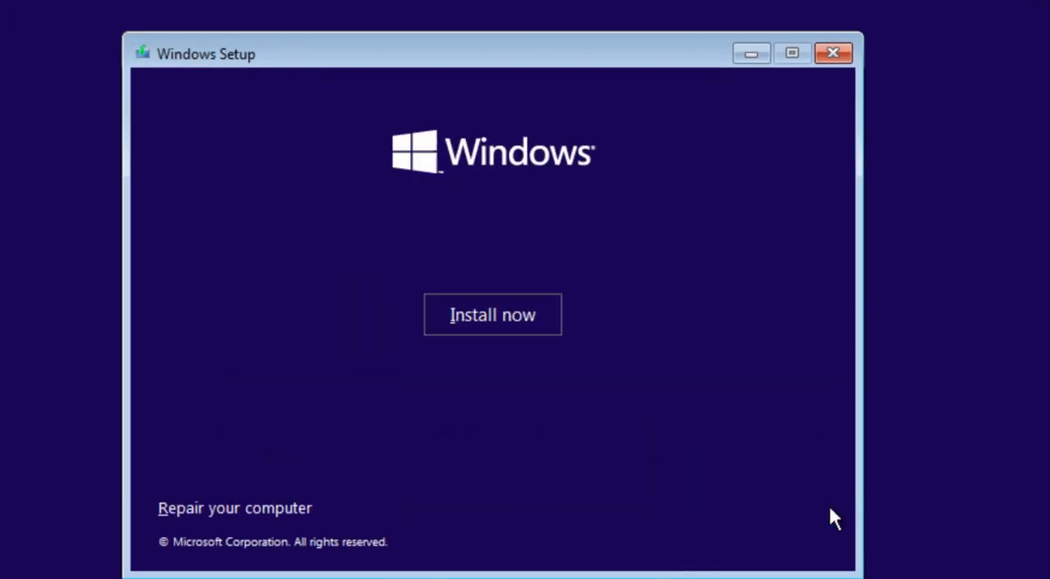
left_click(492, 315)
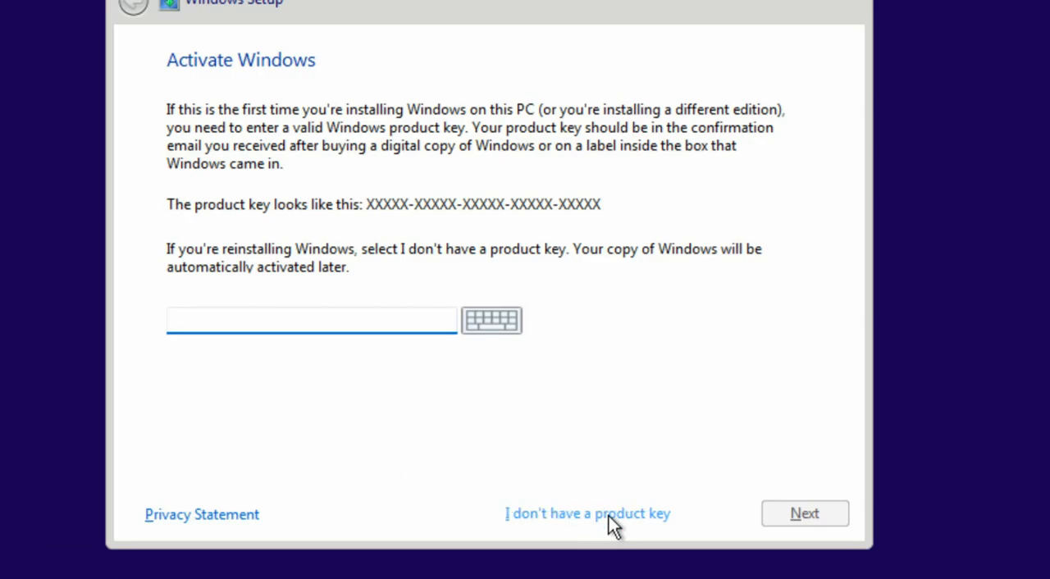
left_click(587, 513)
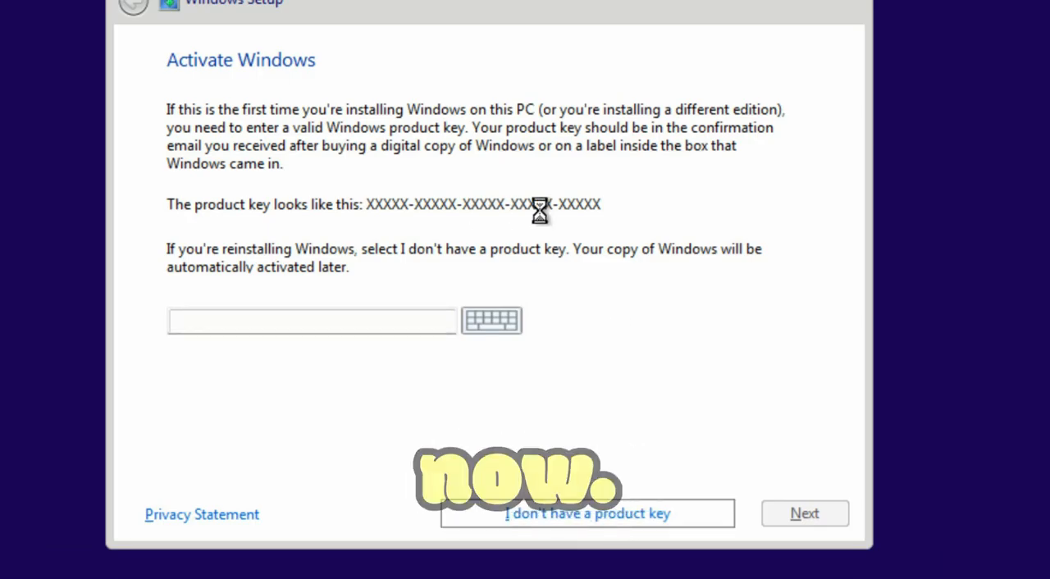
left_click(587, 513)
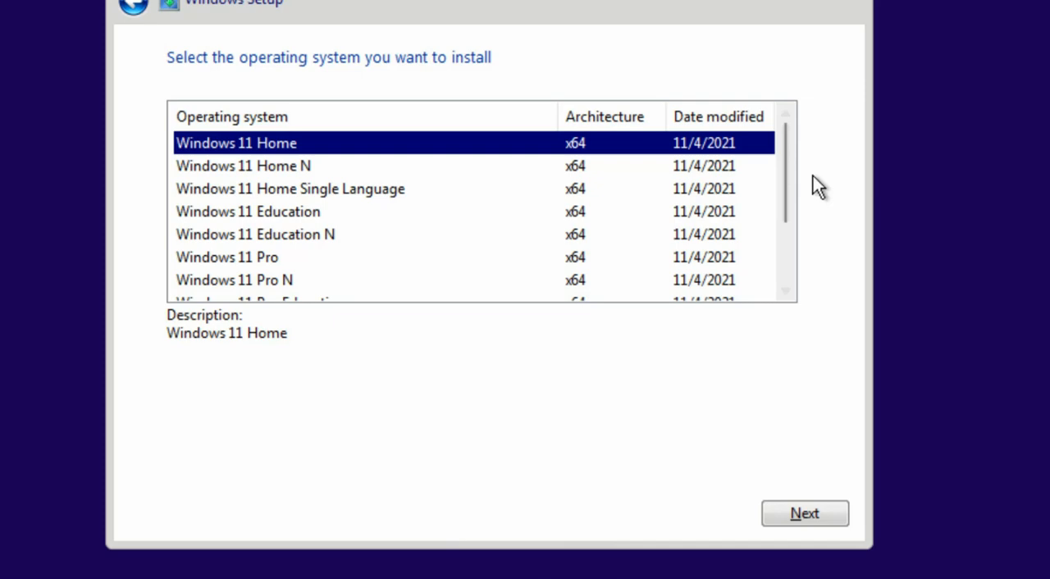
Step: Select Windows 11 Pro for Workstations from the edition list and continue to license terms
scroll("down", 3)
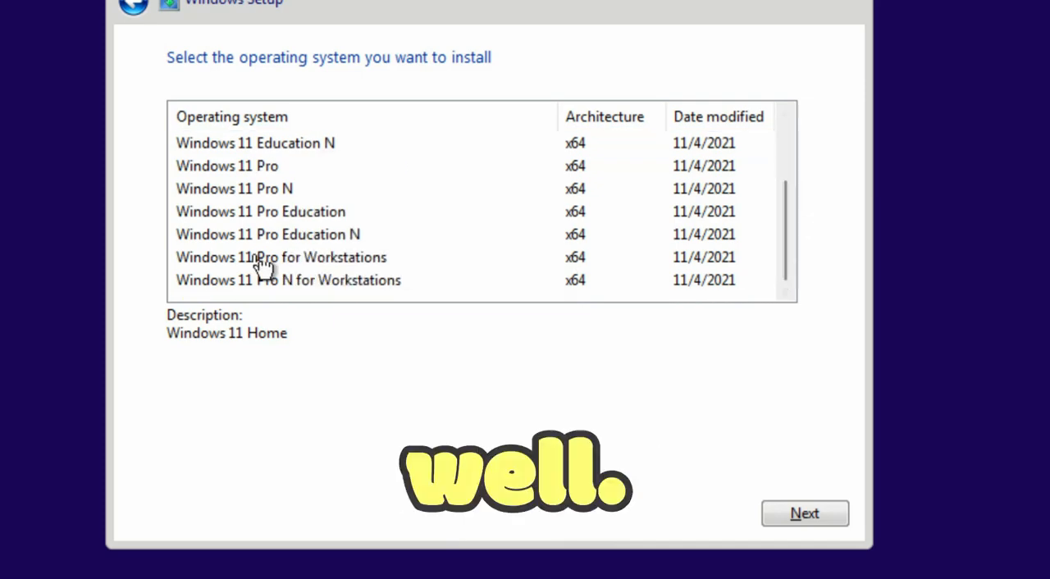
left_click(281, 257)
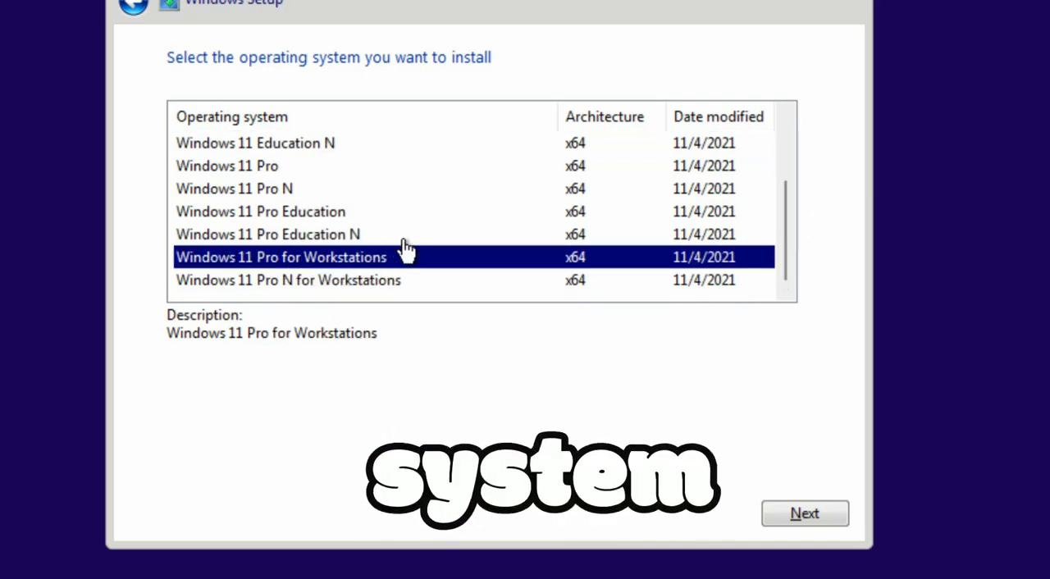
left_click(805, 513)
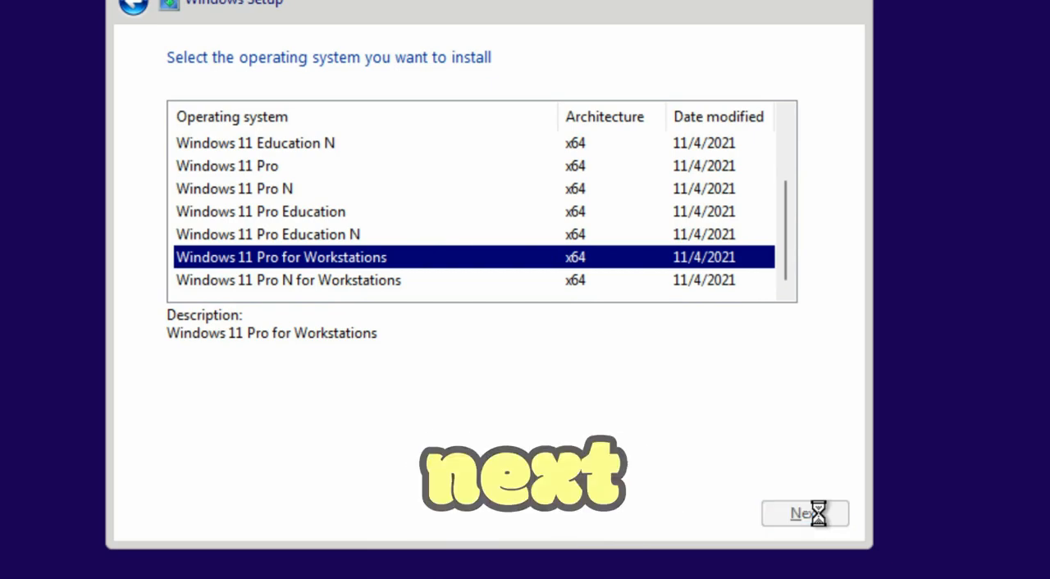
left_click(805, 513)
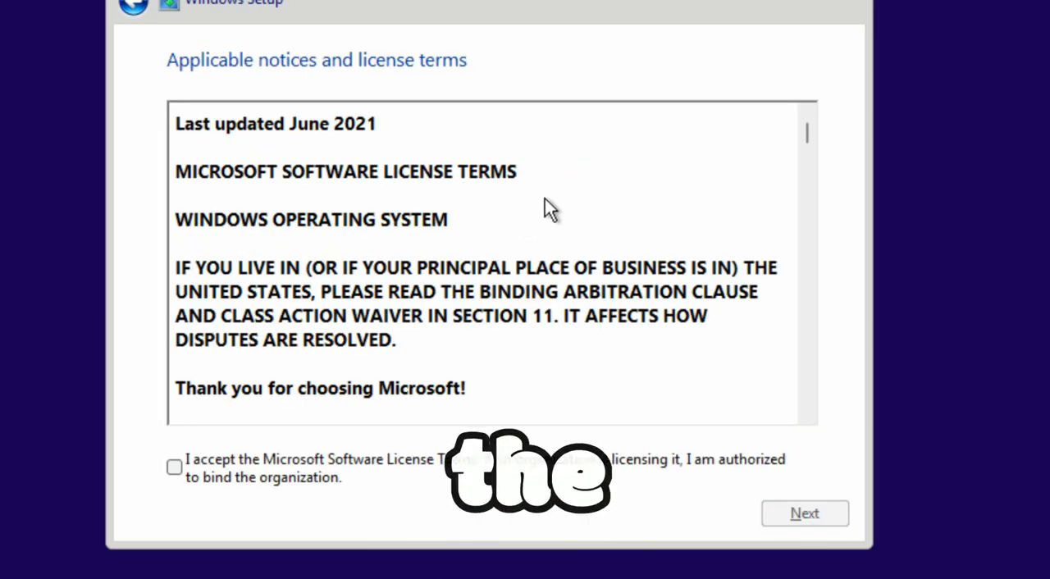